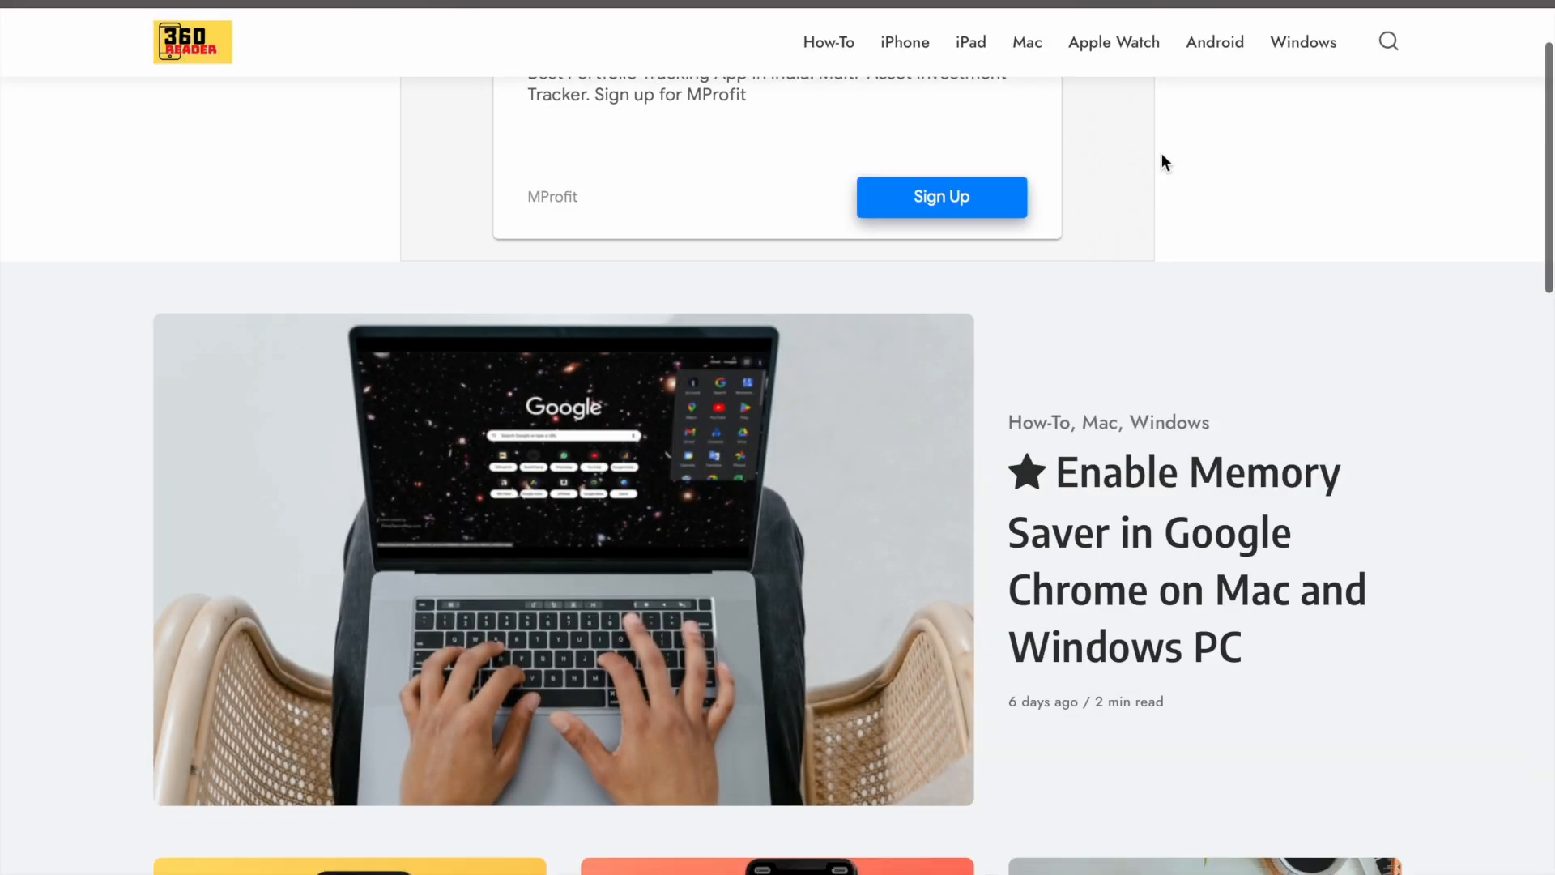
Scroll through the 360 Reader homepage articles with the Tab Groups sidebar shown.
scroll("down", 3)
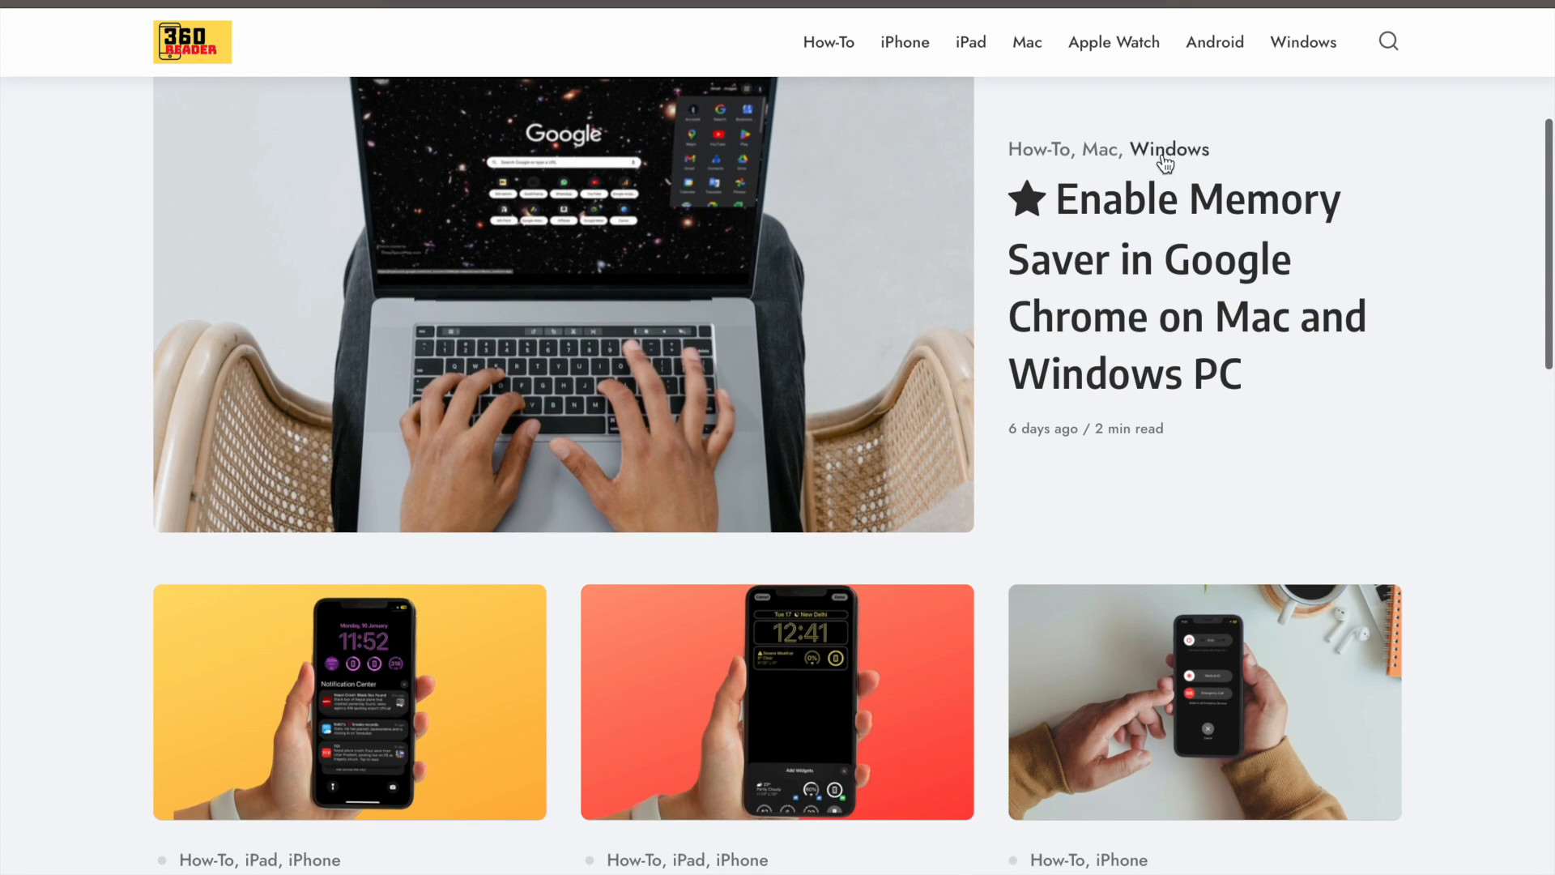
scroll("down", 3)
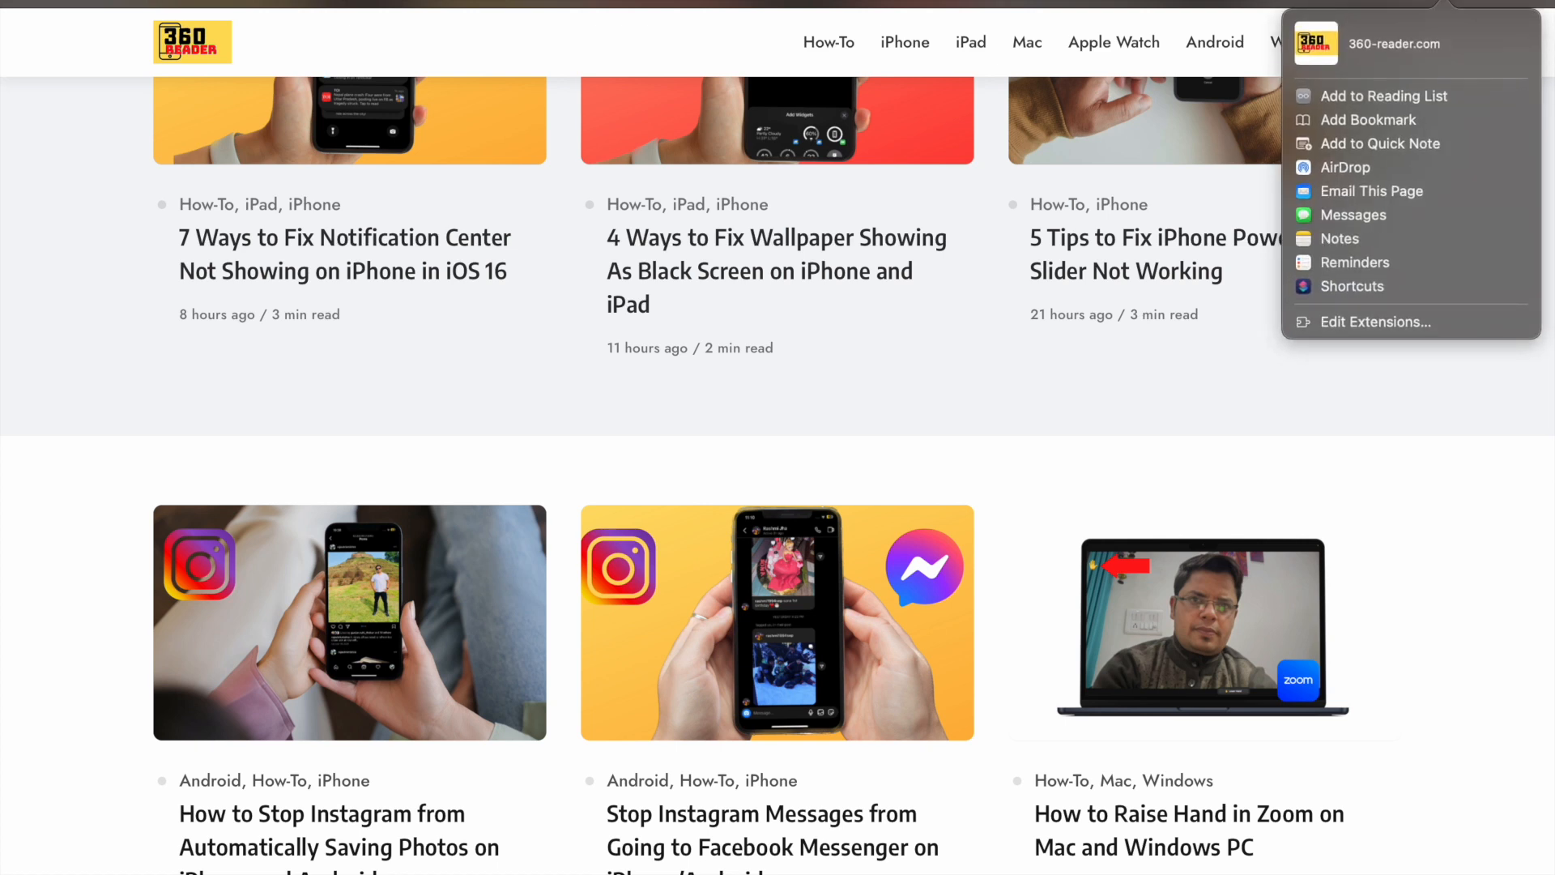
mouse_move(1028, 449)
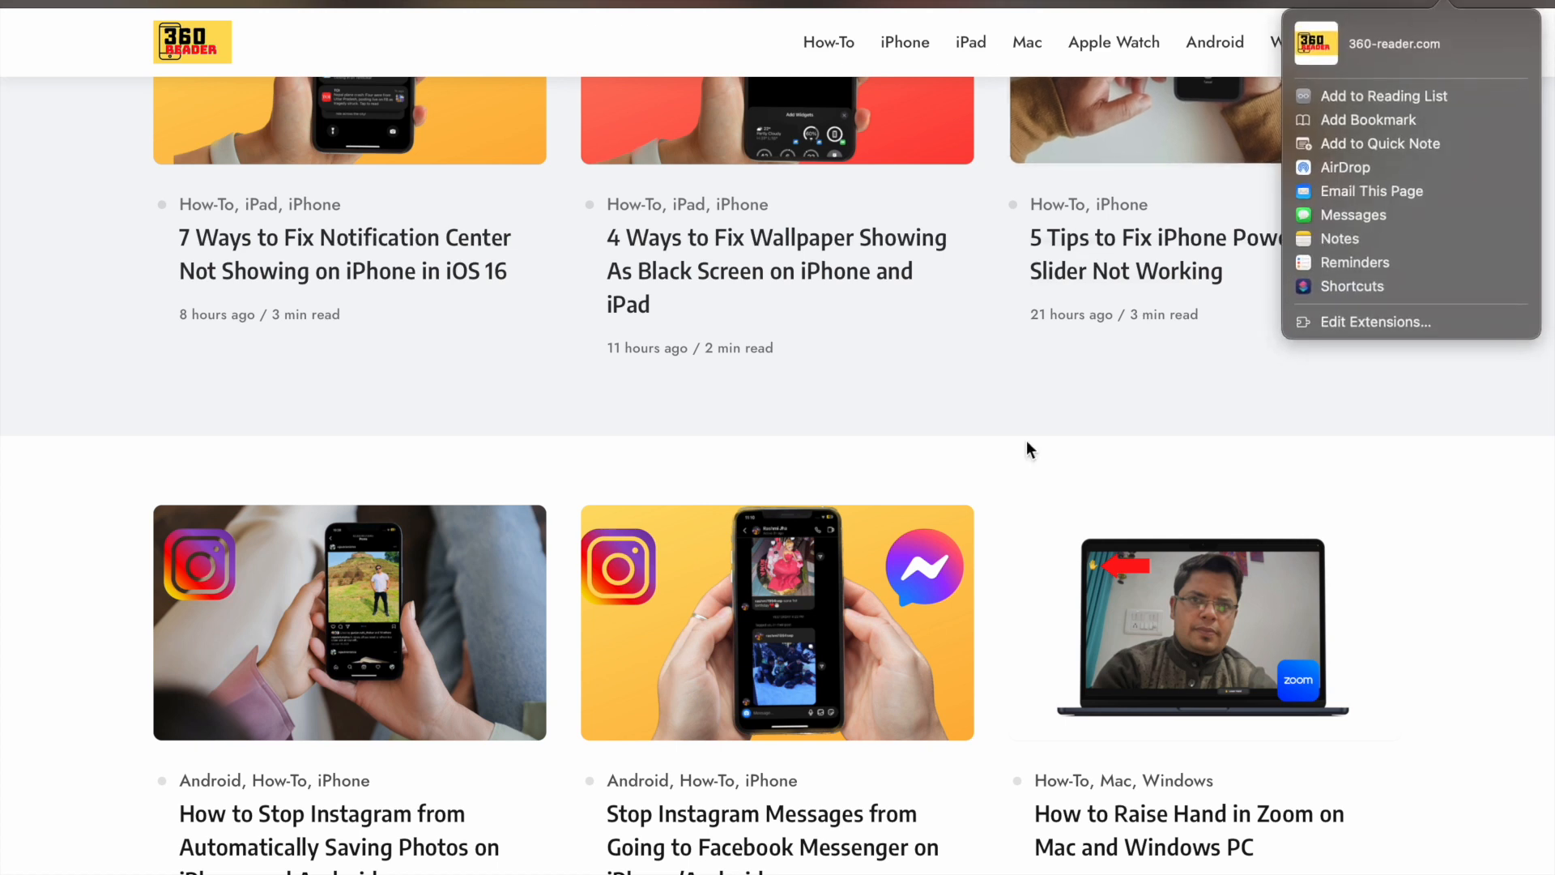
scroll("down", 3)
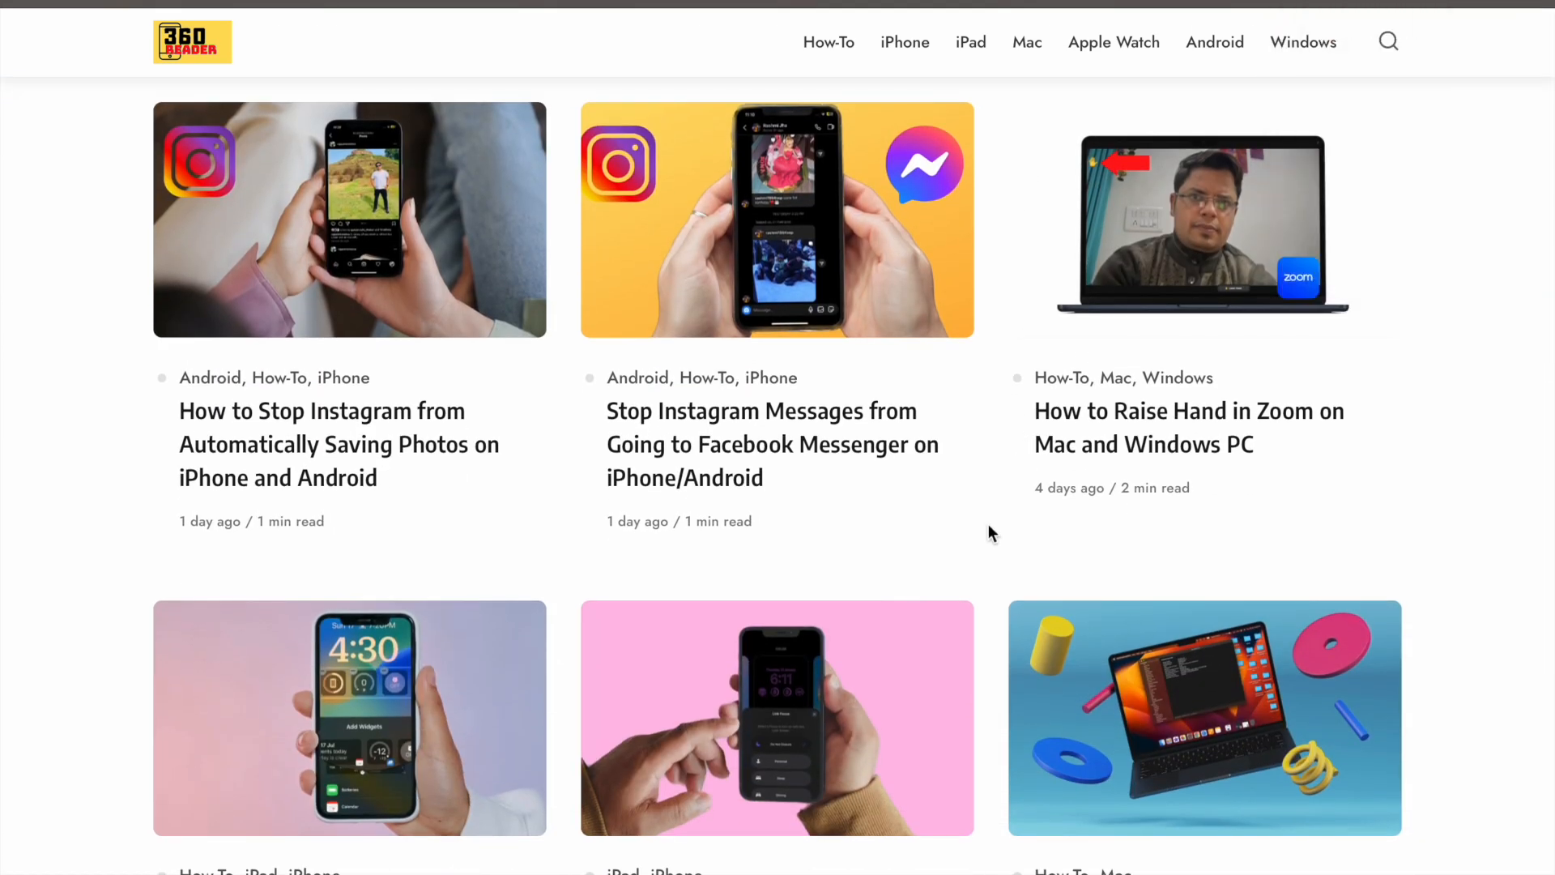
scroll("down", 3)
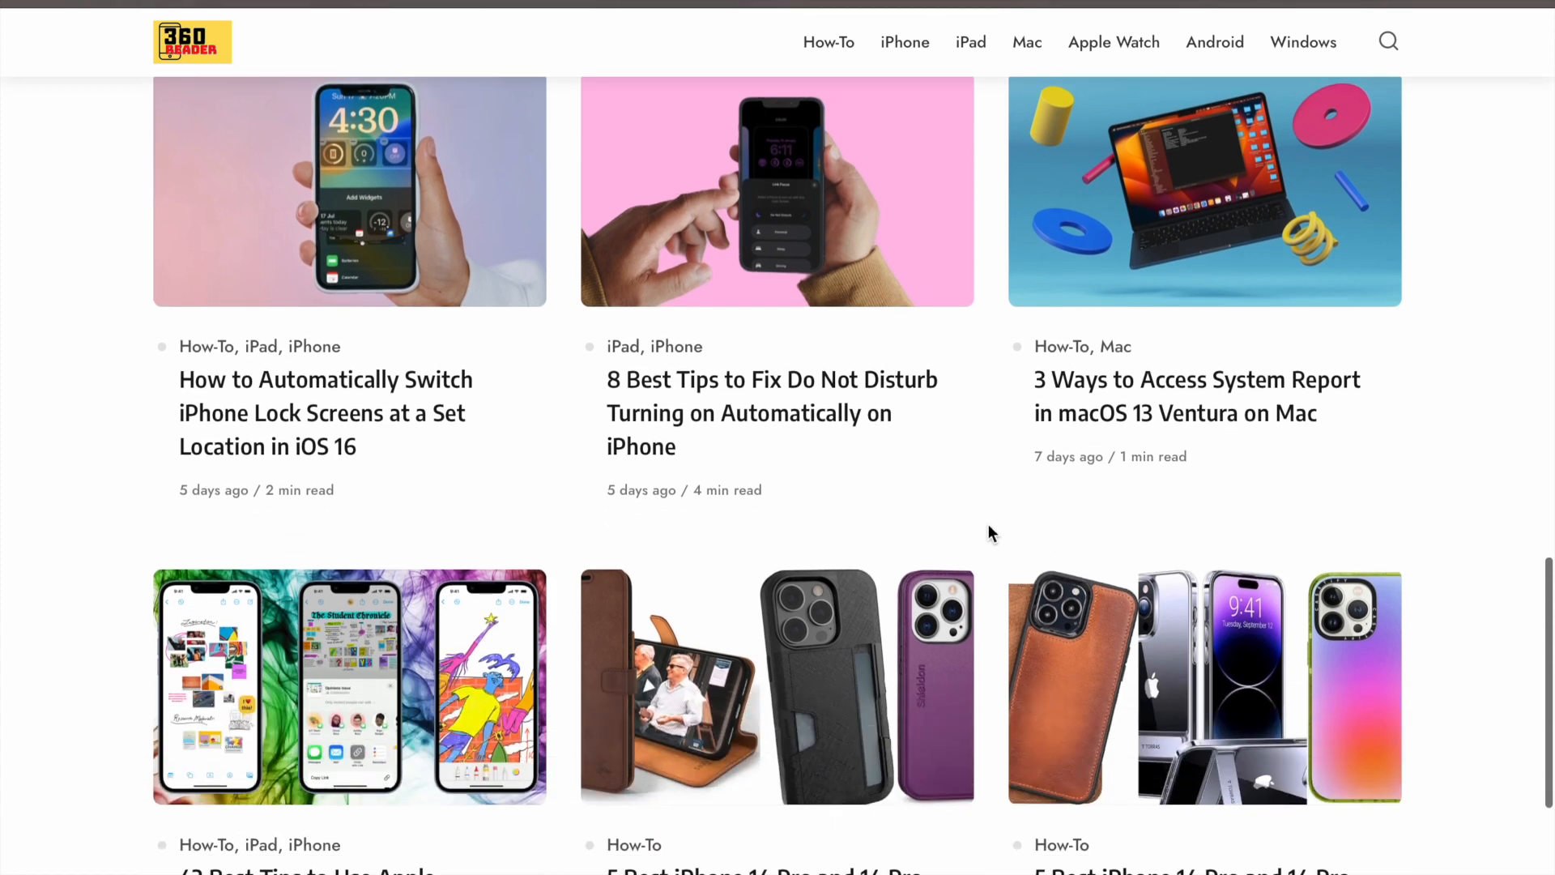
scroll("down", 3)
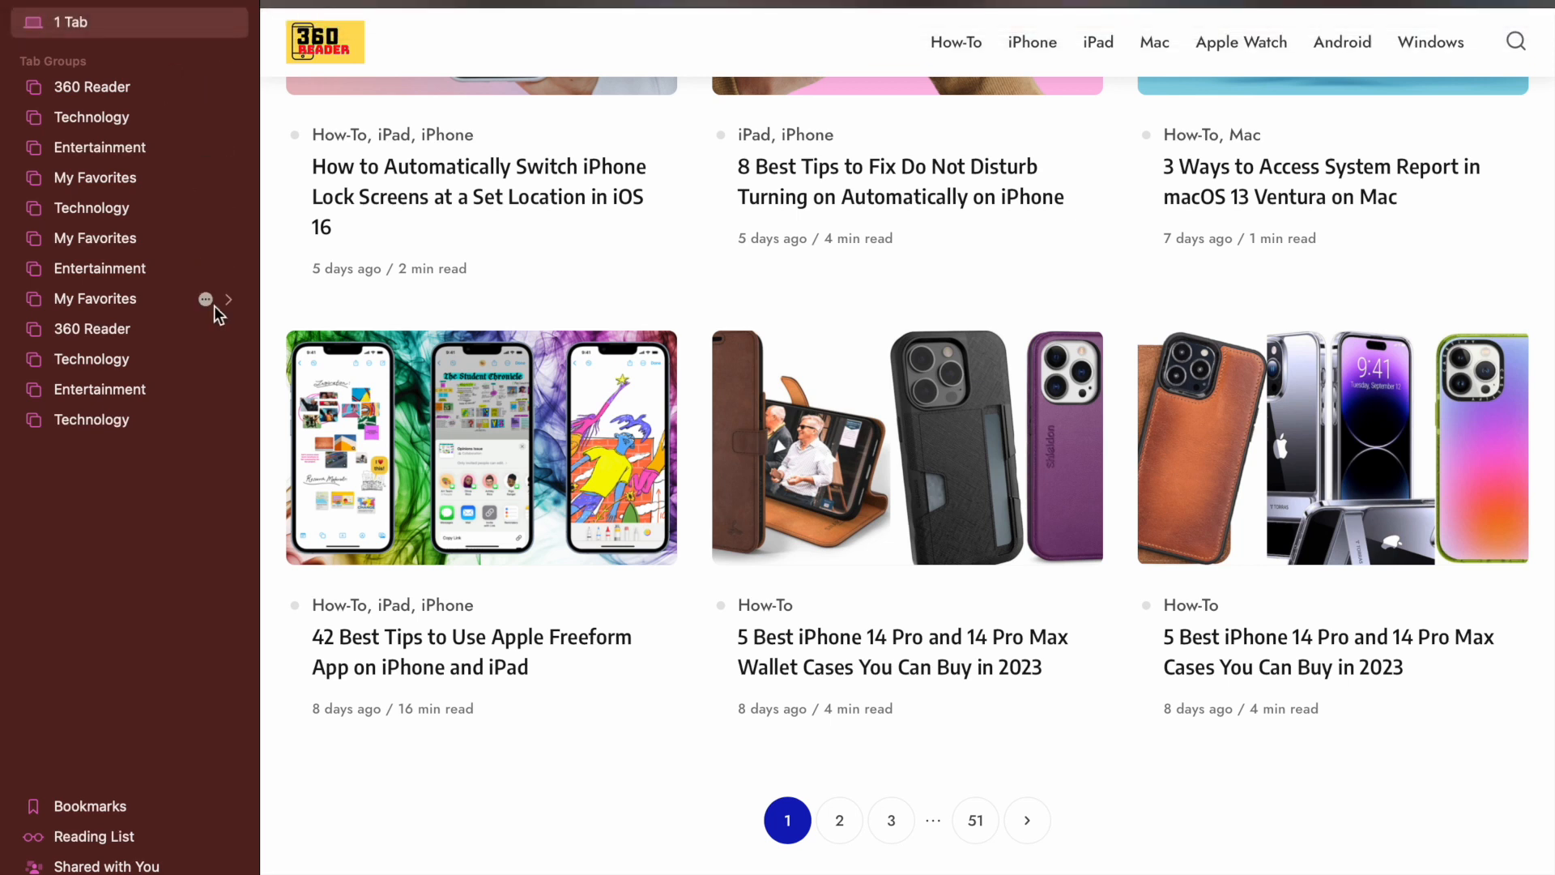
mouse_move(751, 297)
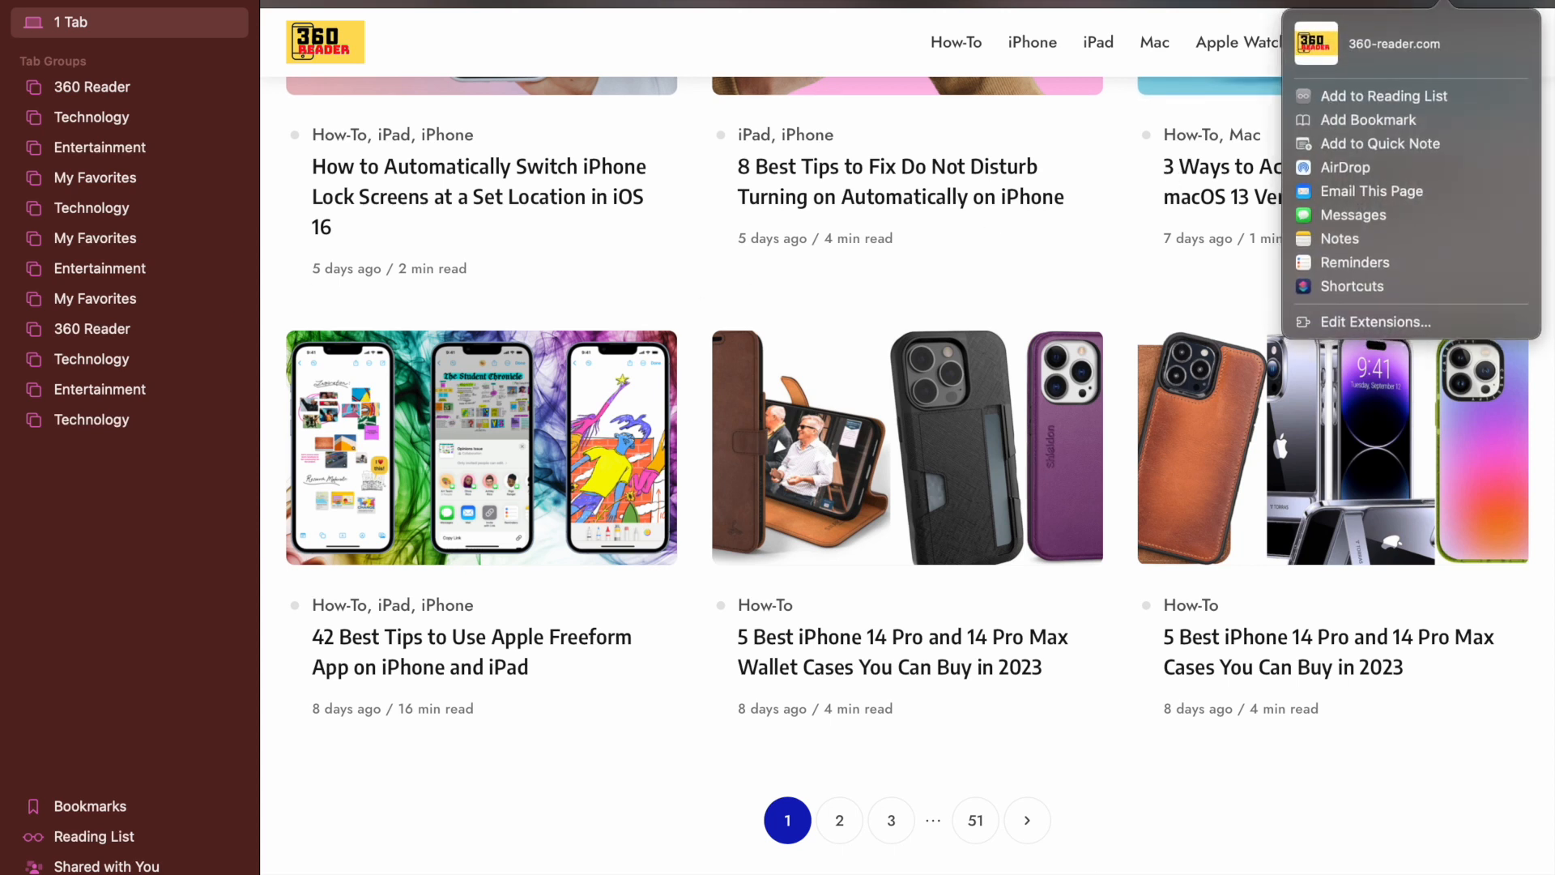
mouse_move(1110, 279)
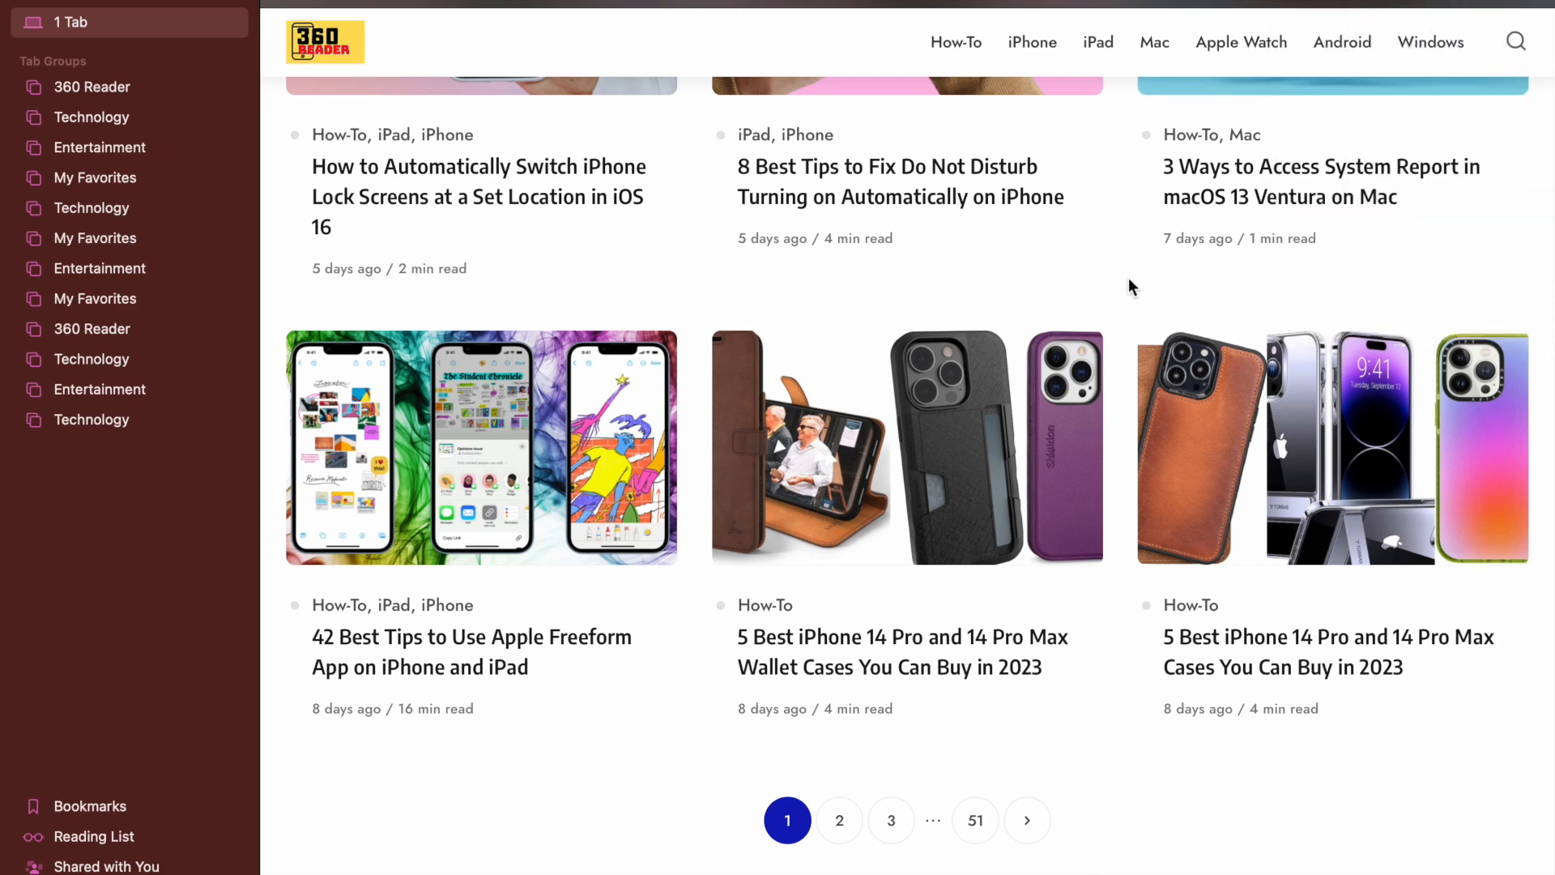
scroll("up", 3)
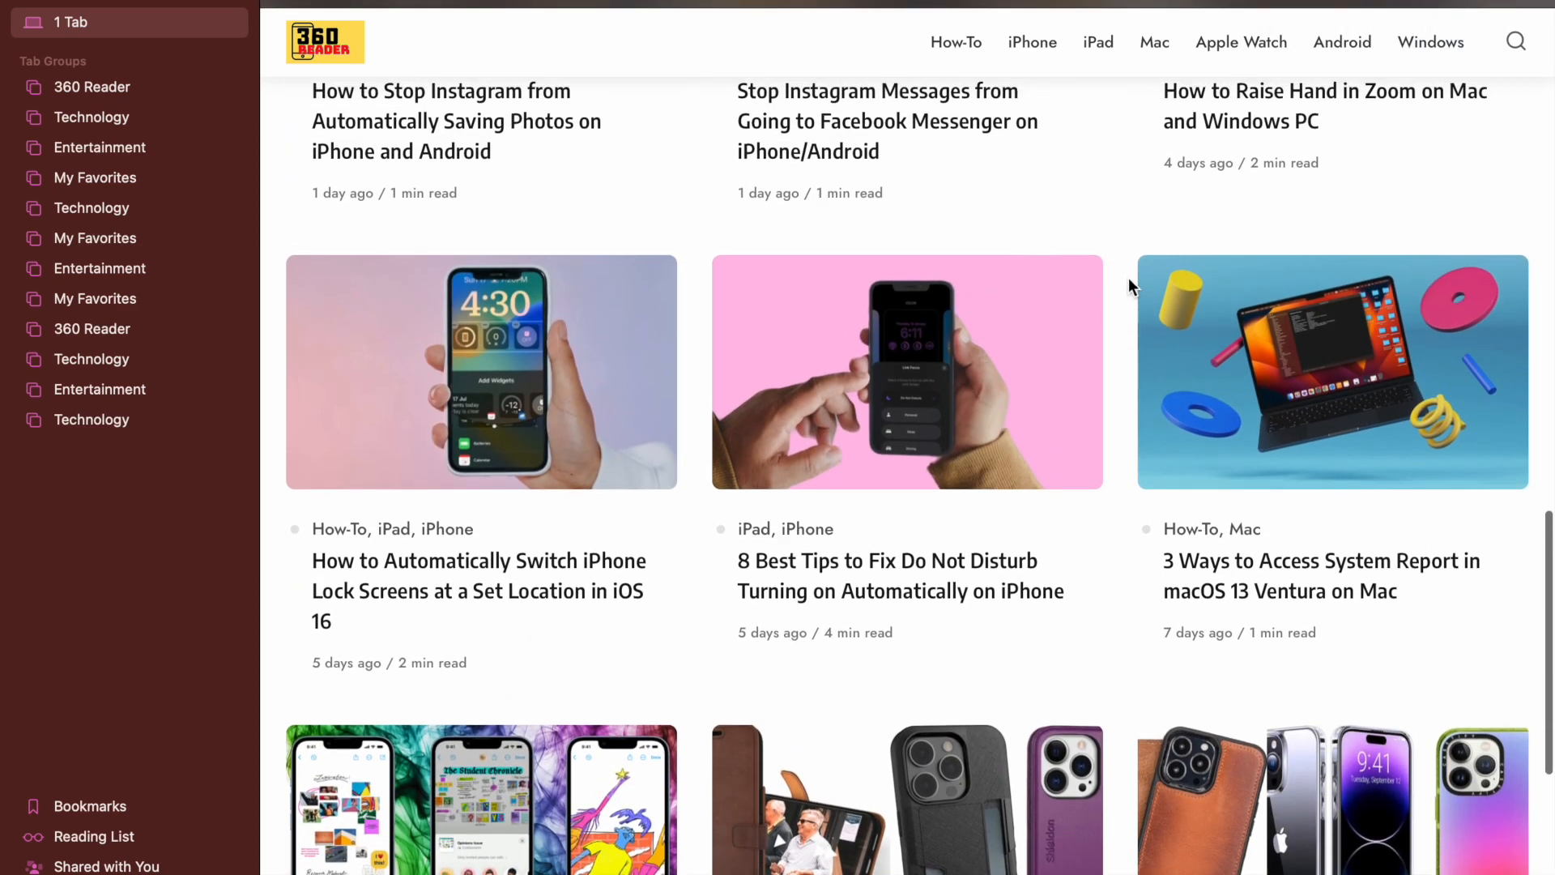
scroll("down", 3)
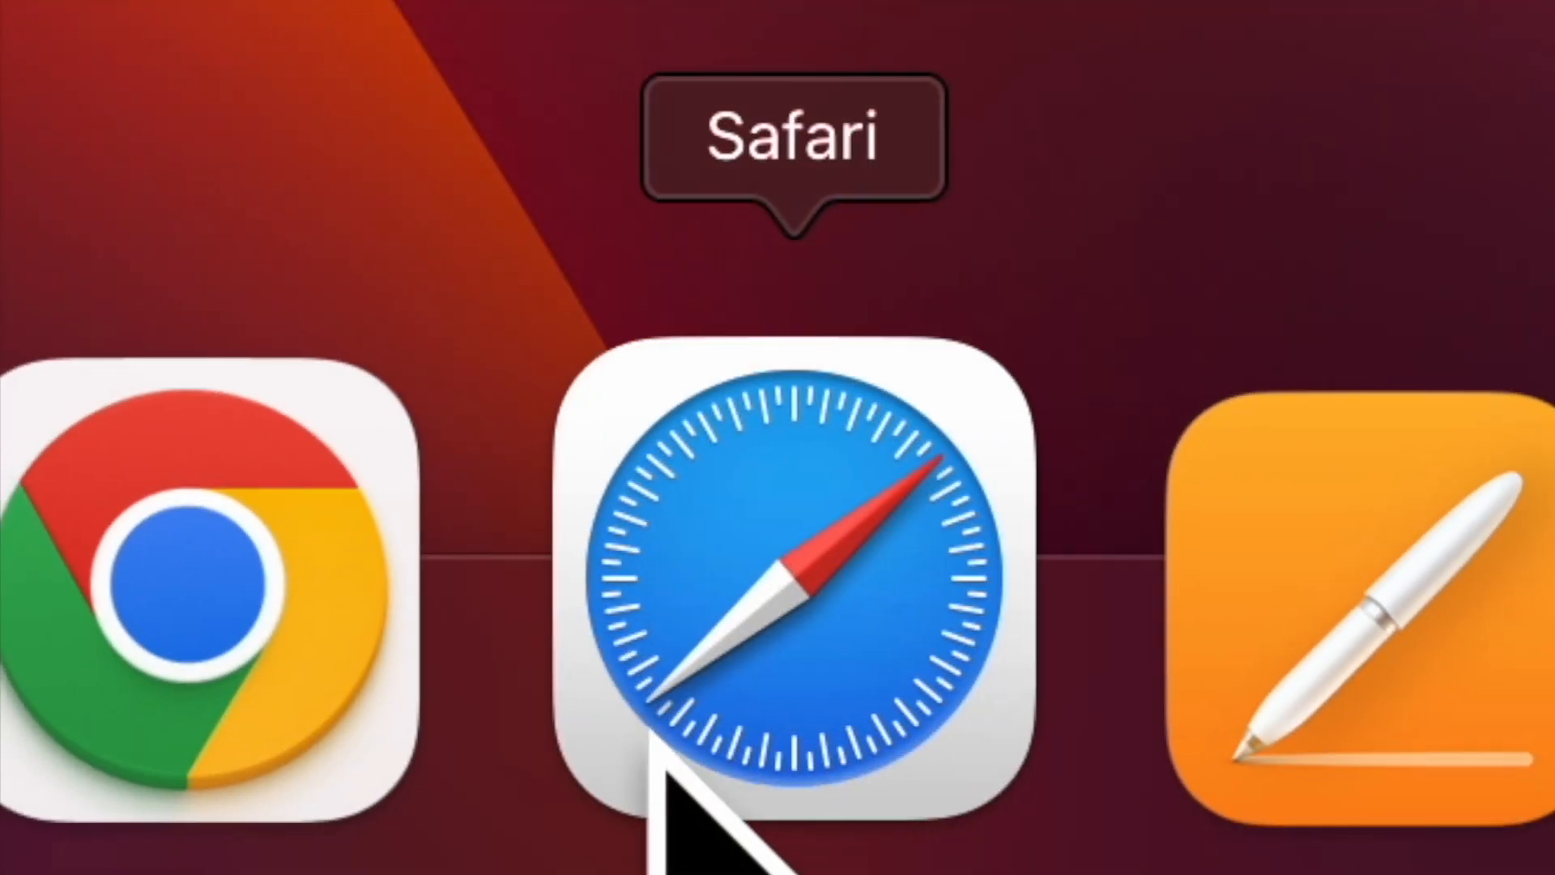
Bring Safari to the front from the Dock and open Safari > Settings….
left_click(794, 566)
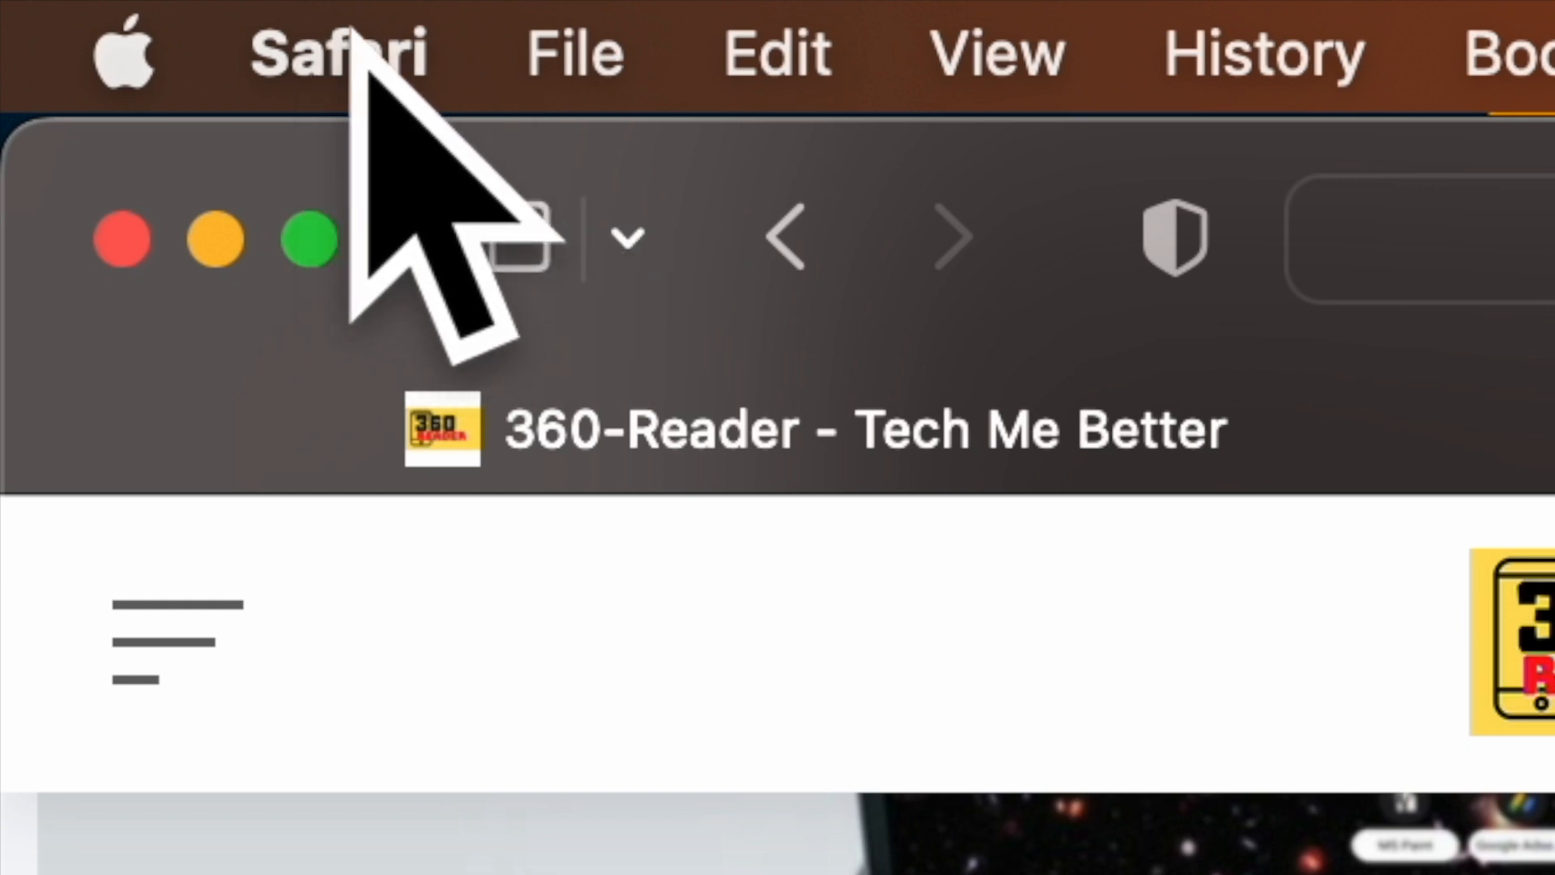
left_click(338, 52)
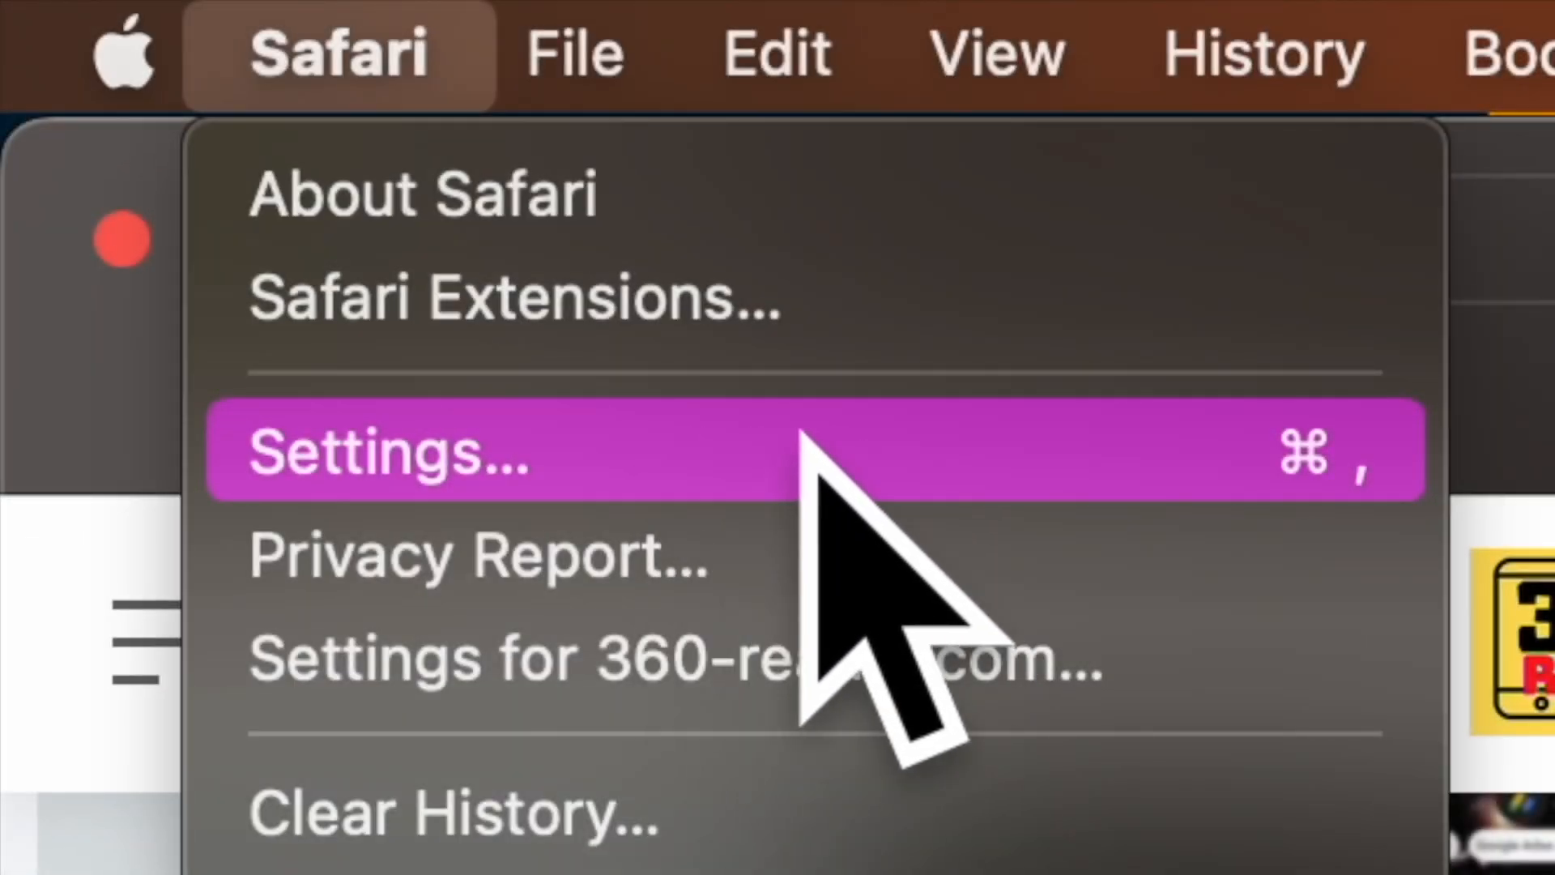
left_click(387, 451)
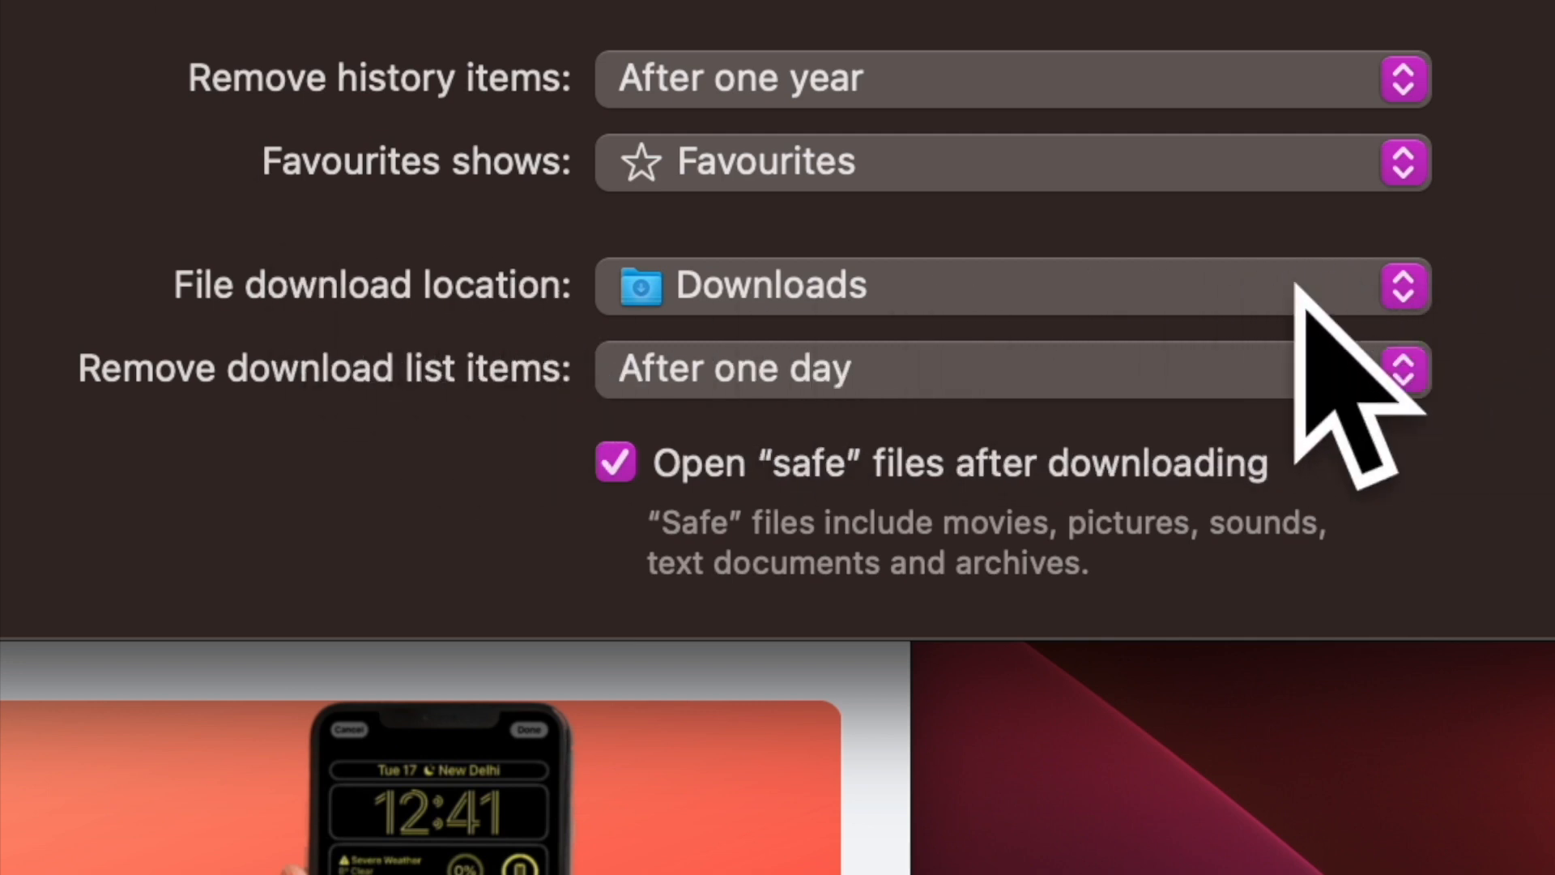
Change the File download location from Downloads to the 'Manage boards on Mac' folder via Other….
left_click(1009, 286)
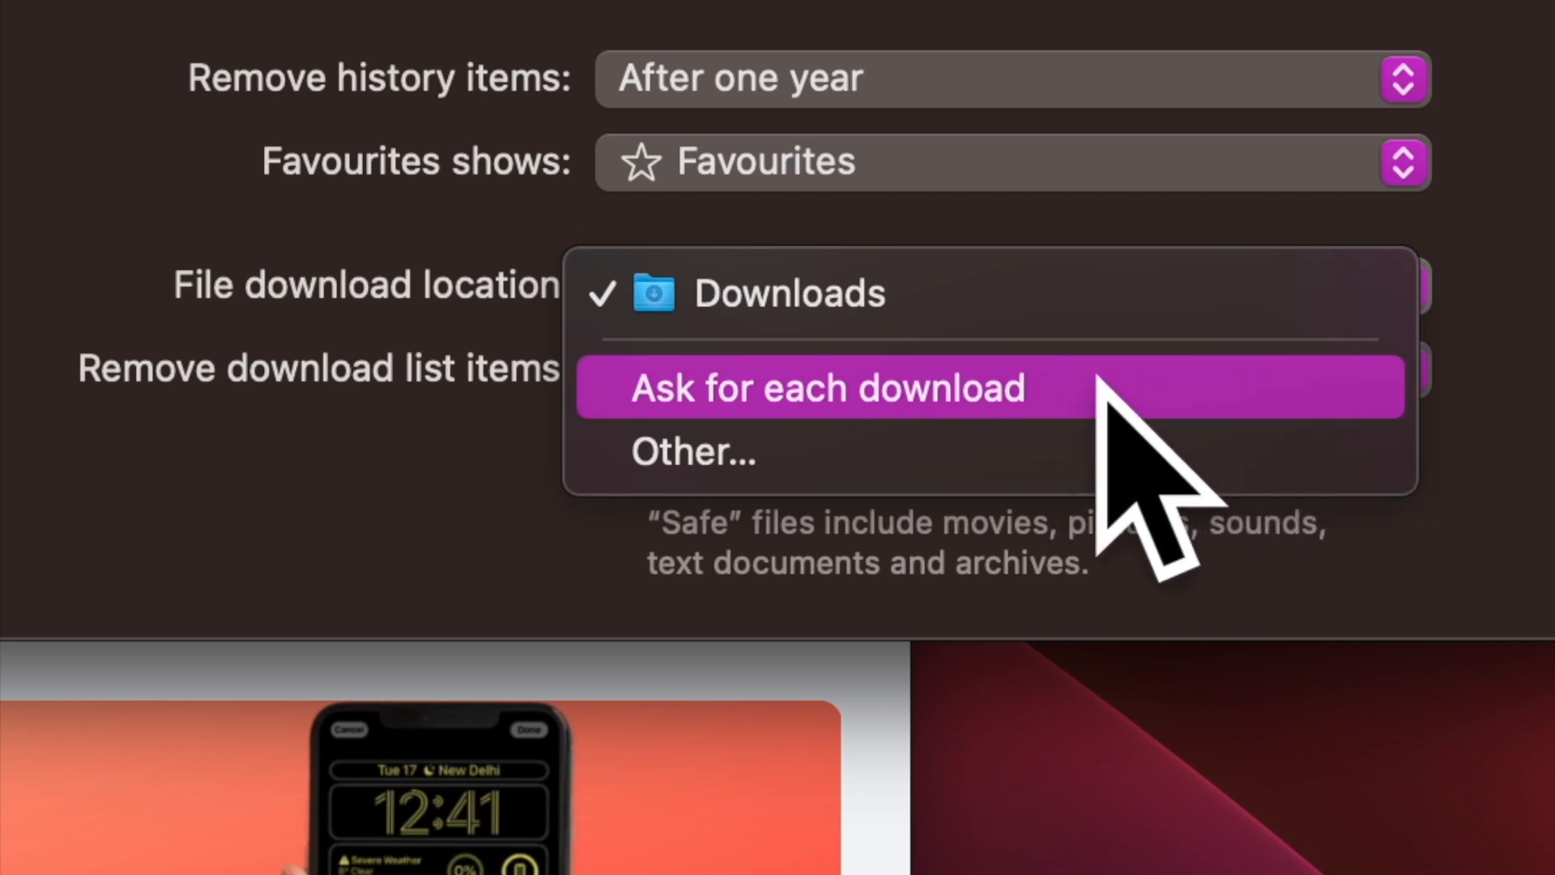
mouse_move(1229, 476)
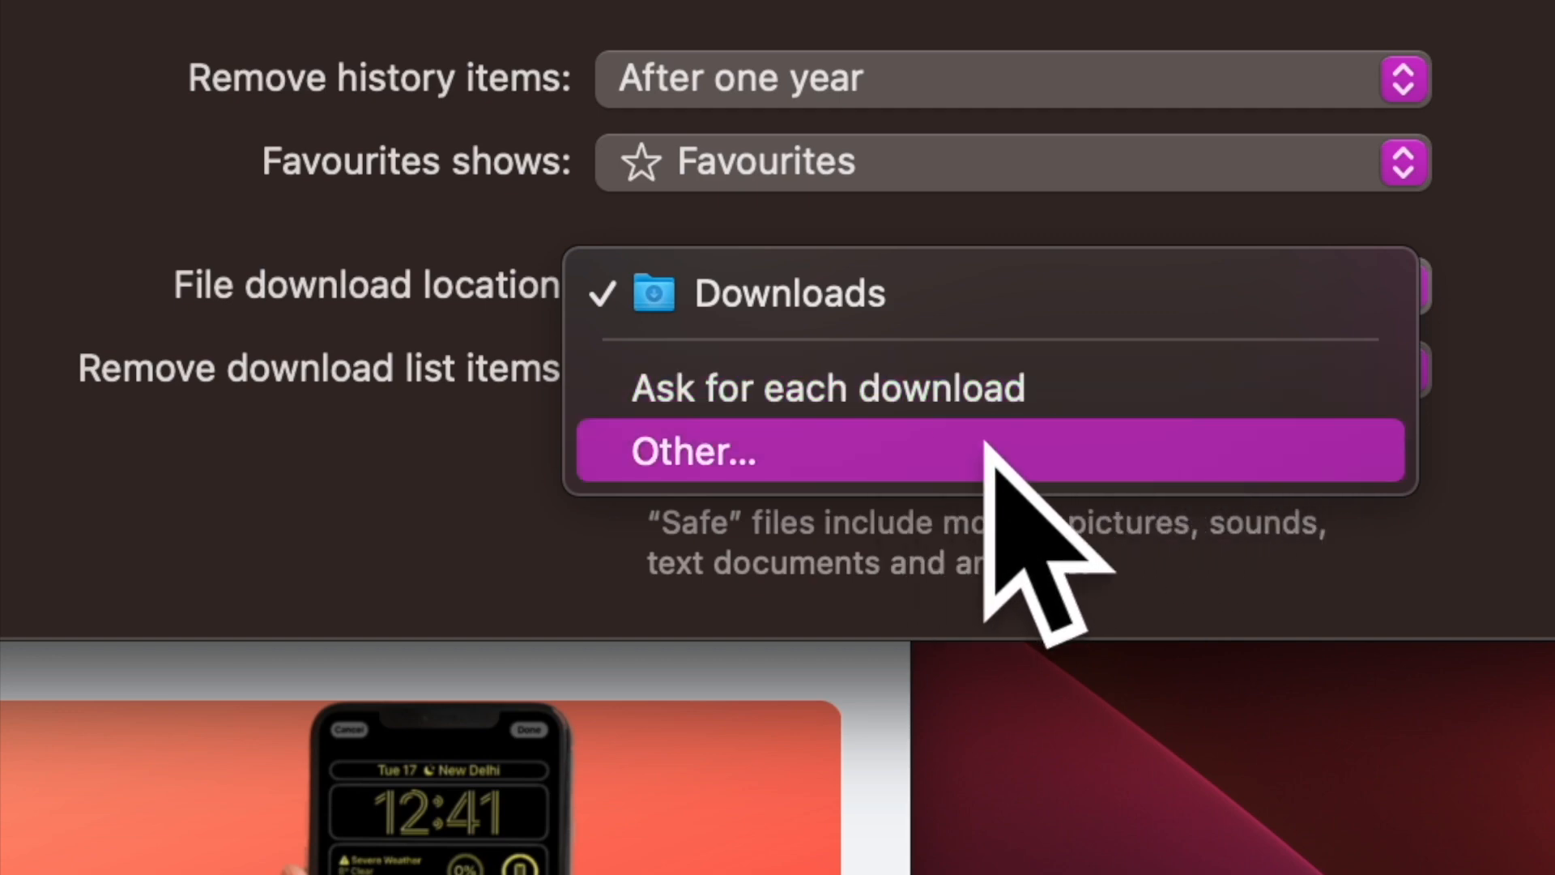
left_click(694, 452)
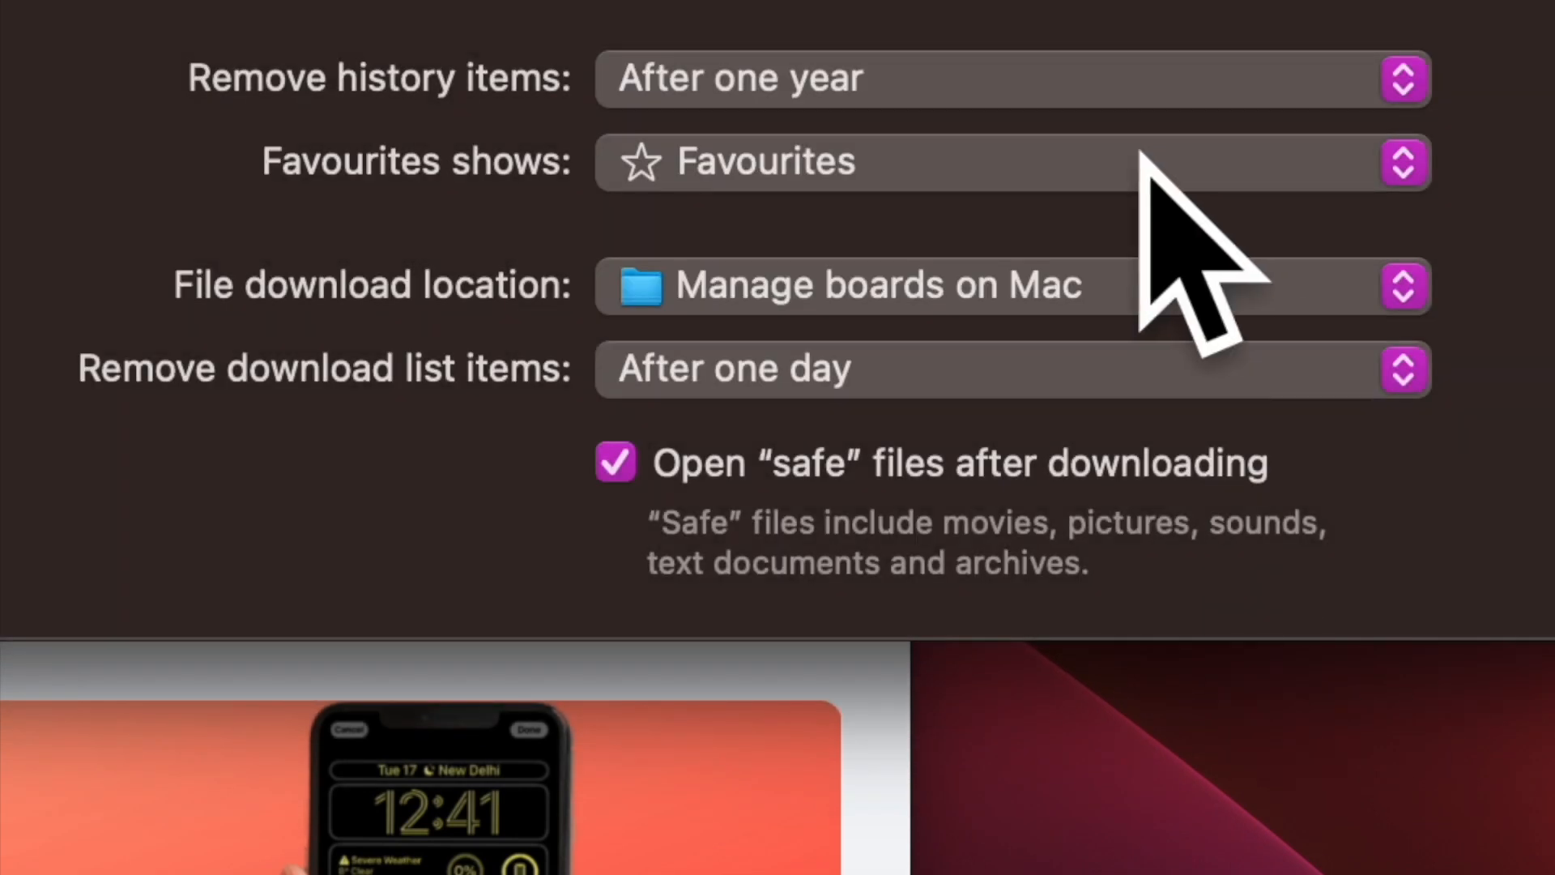
mouse_move(1071, 427)
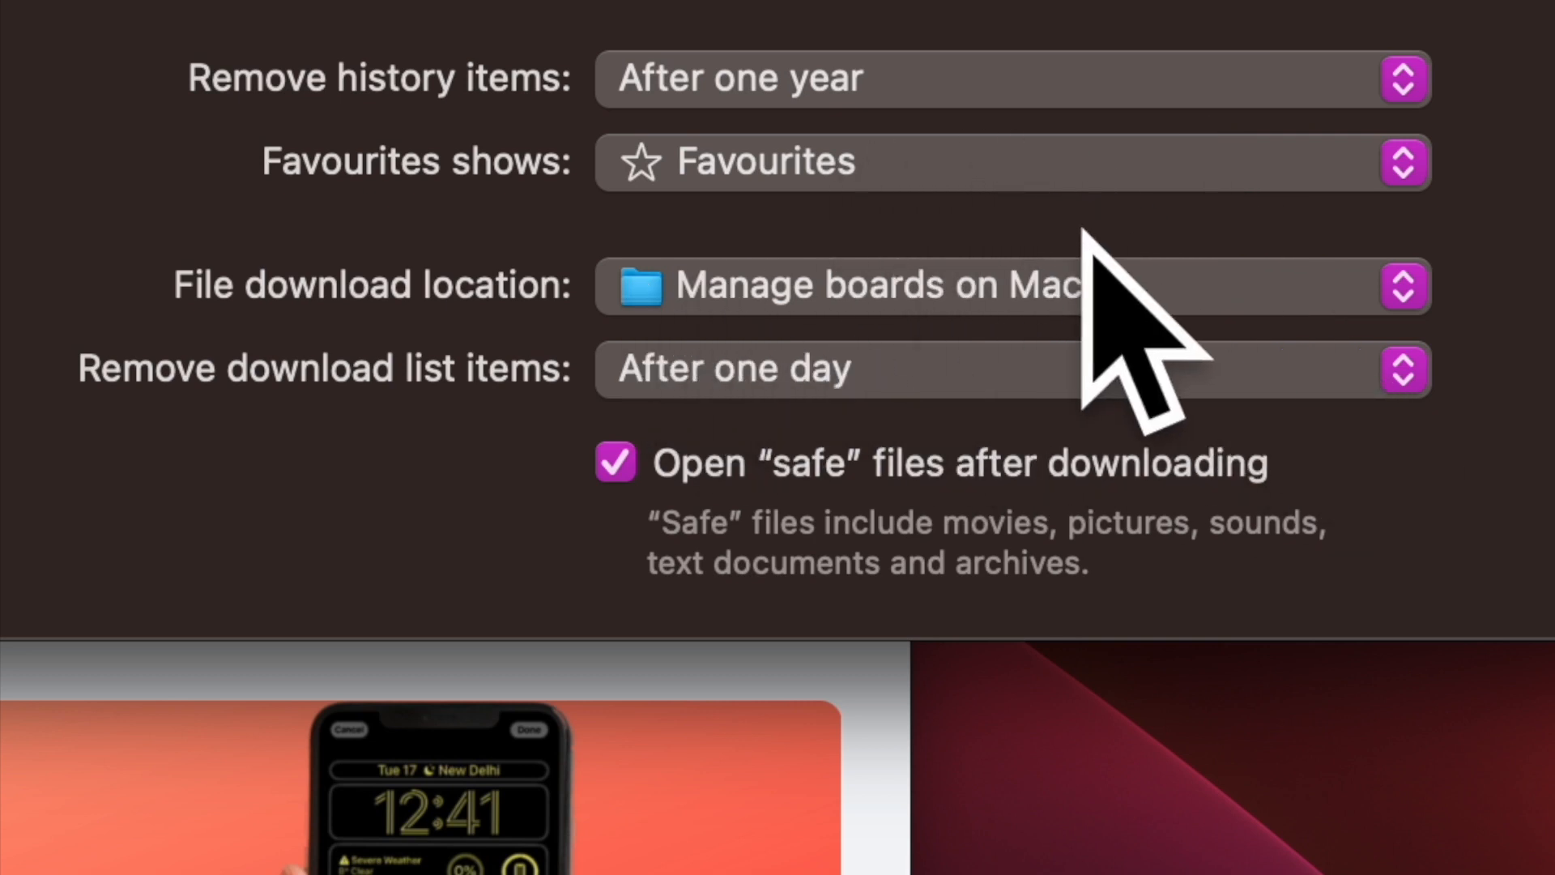
mouse_move(1405, 288)
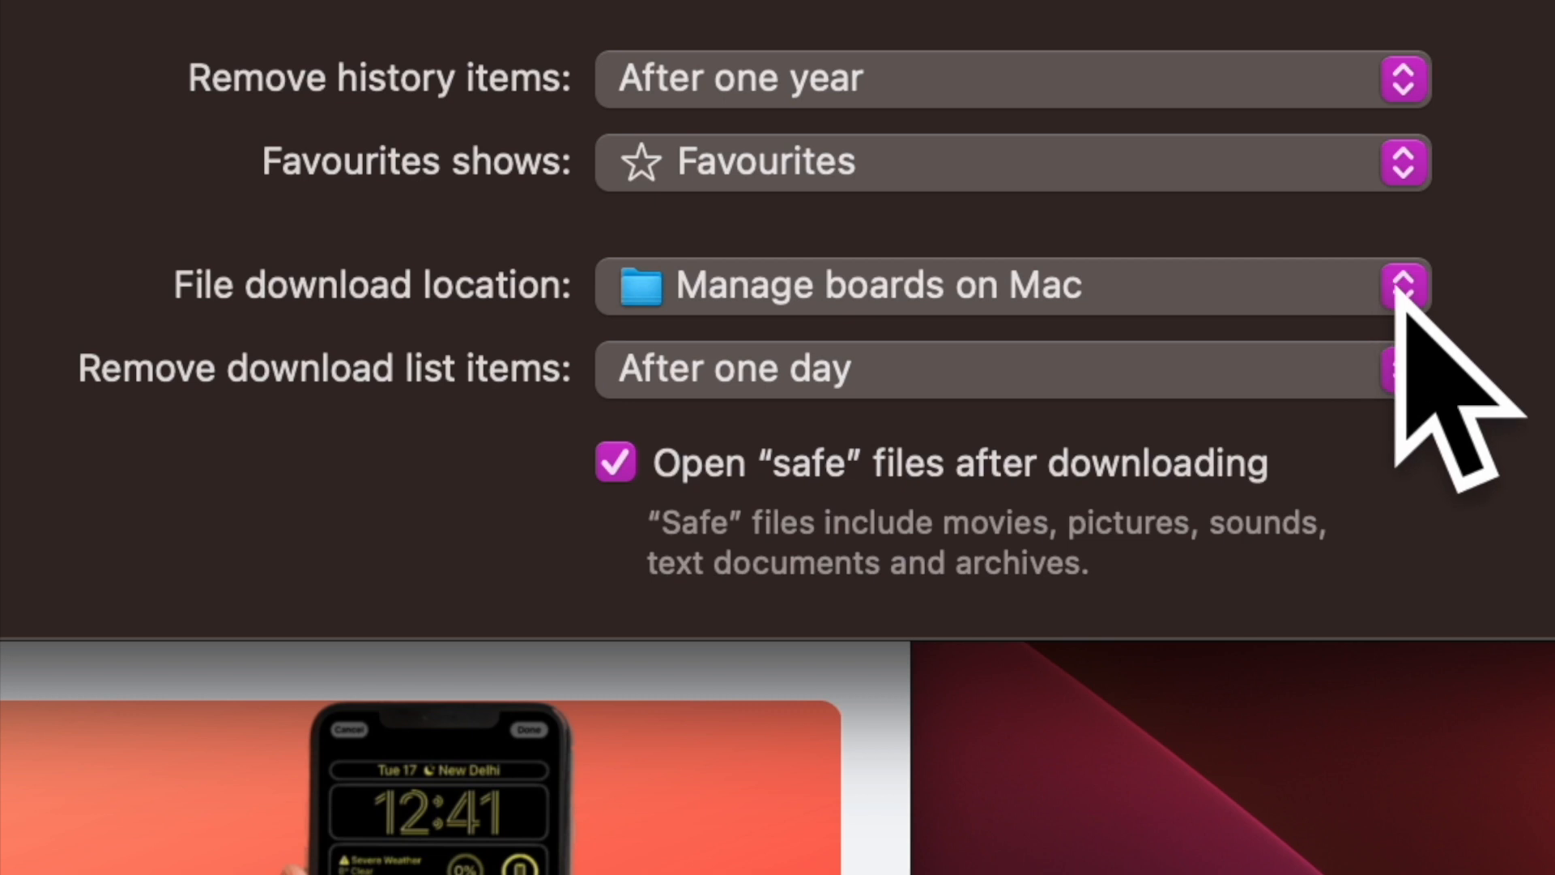
Reopen the File download location pop-up, now showing 'Manage boards on Mac' as current.
left_click(1402, 286)
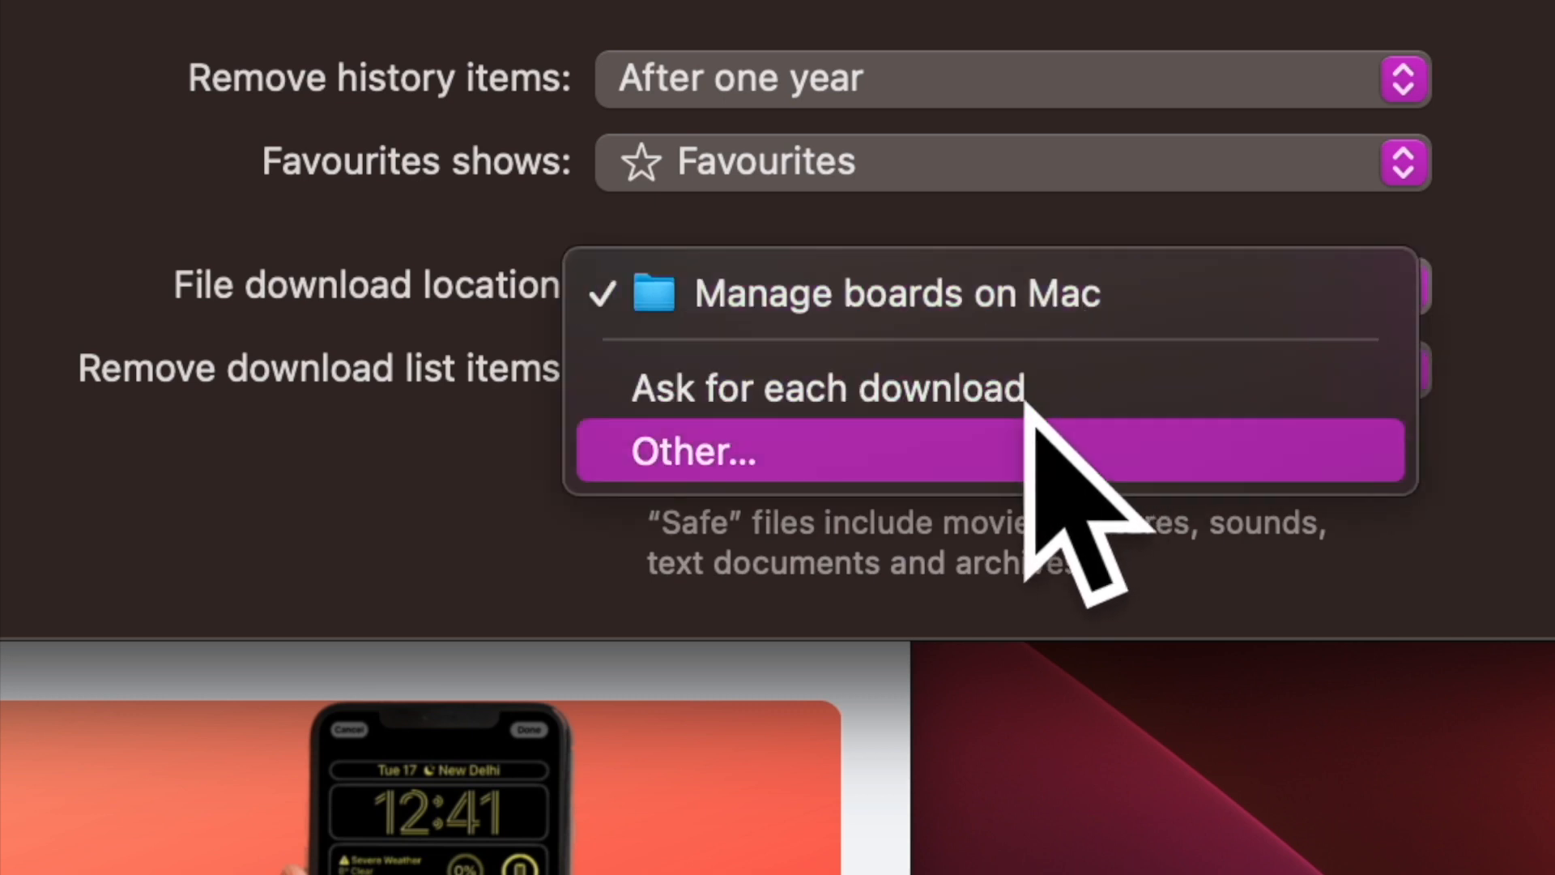